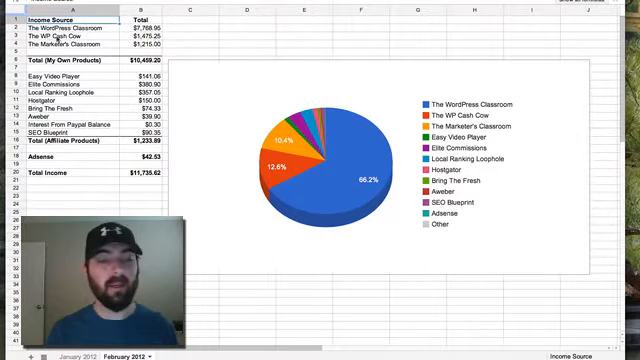
left_click(148, 38)
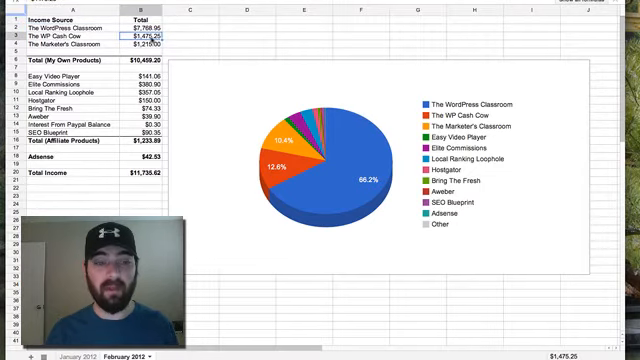